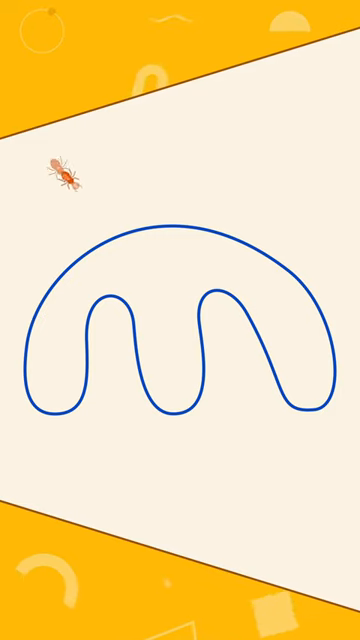
left_click_drag(66, 174, 152, 264)
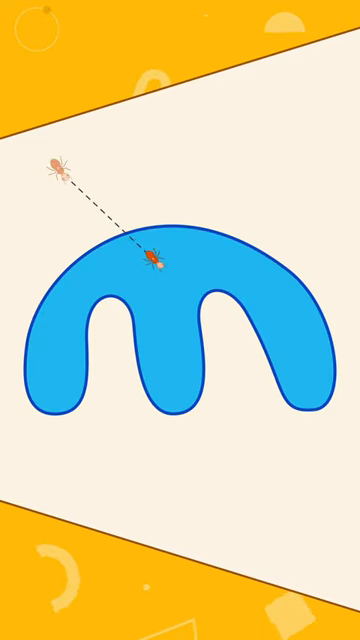
left_click(132, 232)
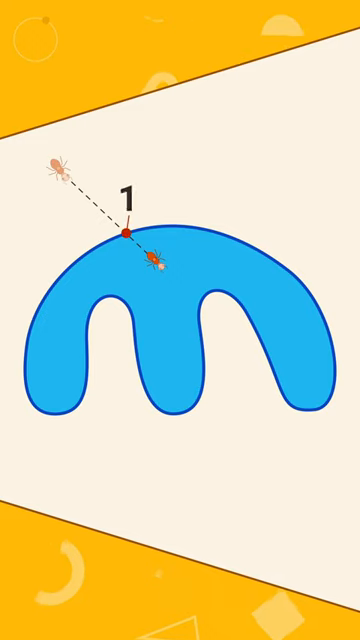